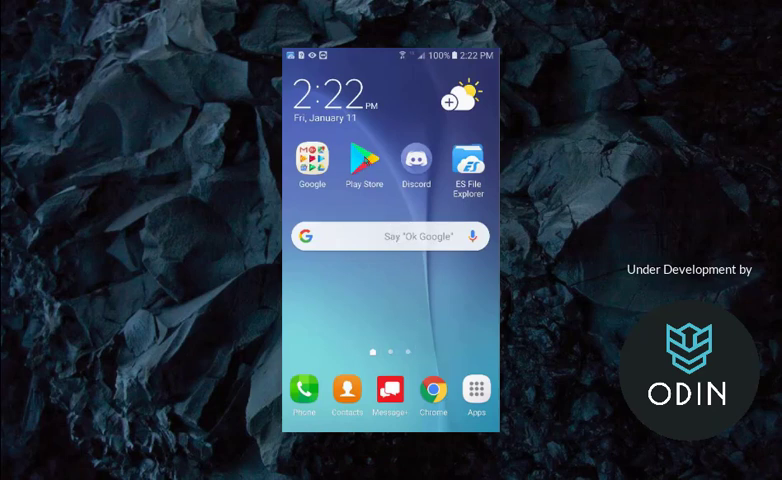
Install OSM from its Play Store listing via the recent 'OBSIDIAN MESSENGER' search.
{"action": "left_click", "coordinate": [364, 158]}
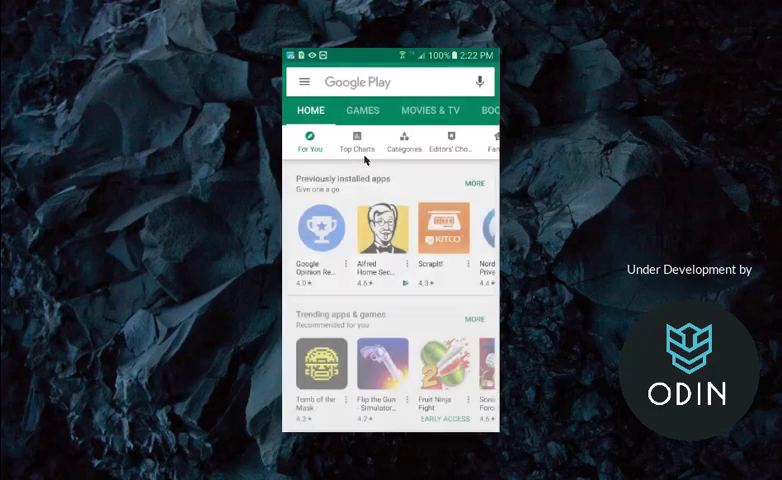
{"action": "left_click", "coordinate": [390, 80]}
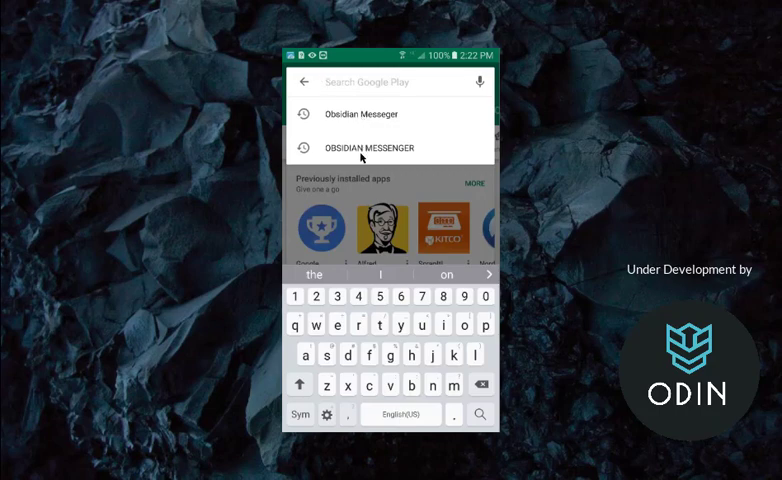
{"action": "left_click", "coordinate": [368, 148]}
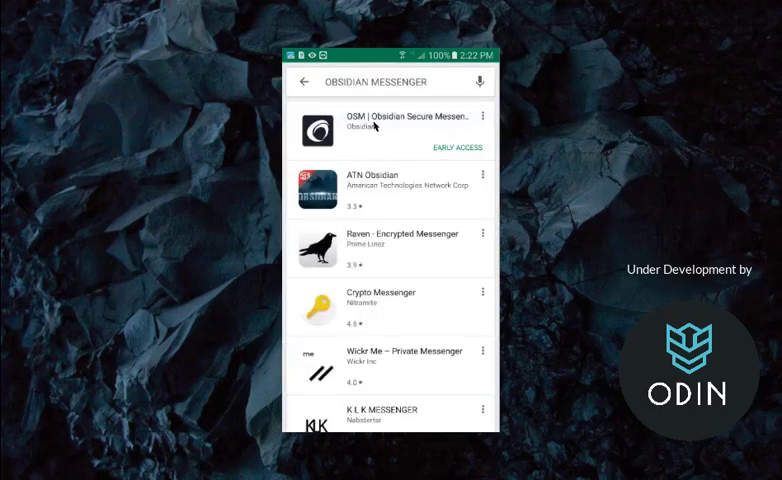
{"action": "left_click", "coordinate": [390, 120]}
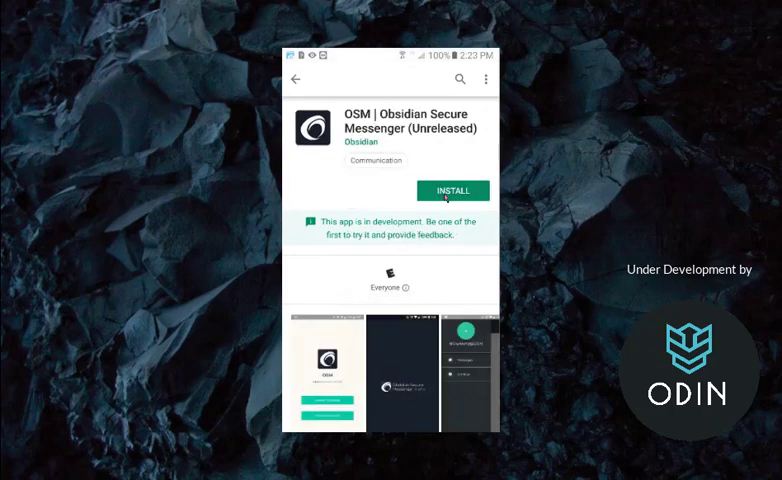
{"action": "left_click", "coordinate": [452, 190]}
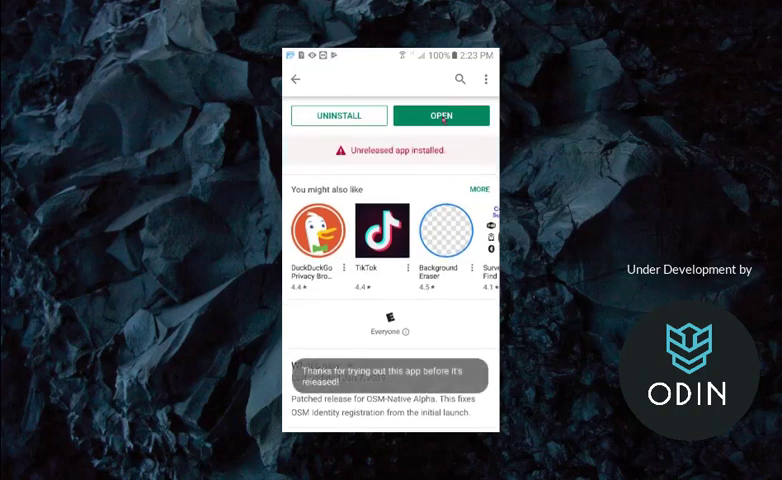
Launch OSM, begin Create Account and continue past the generated master seed.
{"action": "left_click", "coordinate": [440, 116]}
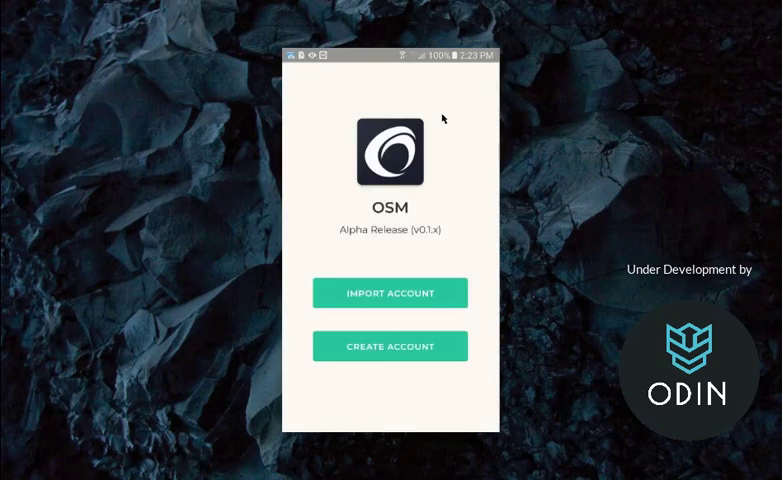
{"action": "left_click", "coordinate": [390, 346]}
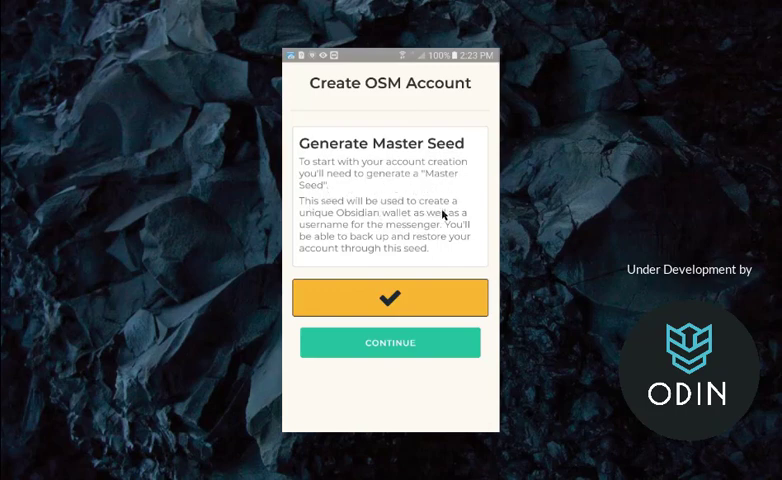
{"action": "mouse_move", "coordinate": [376, 338]}
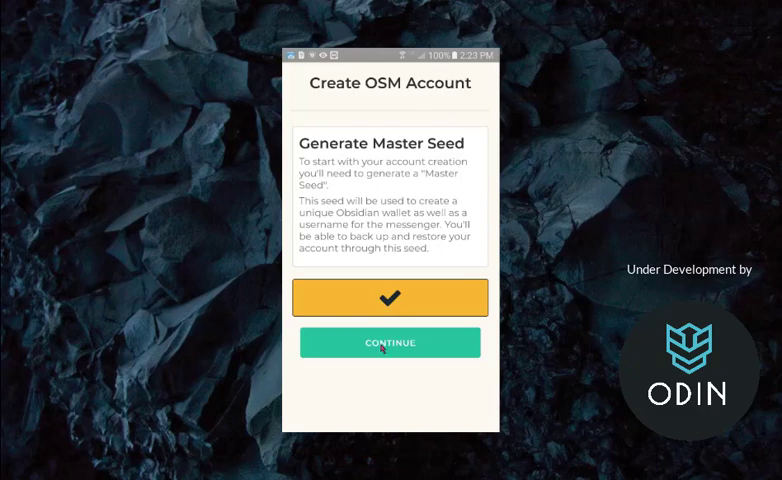
{"action": "left_click", "coordinate": [390, 342]}
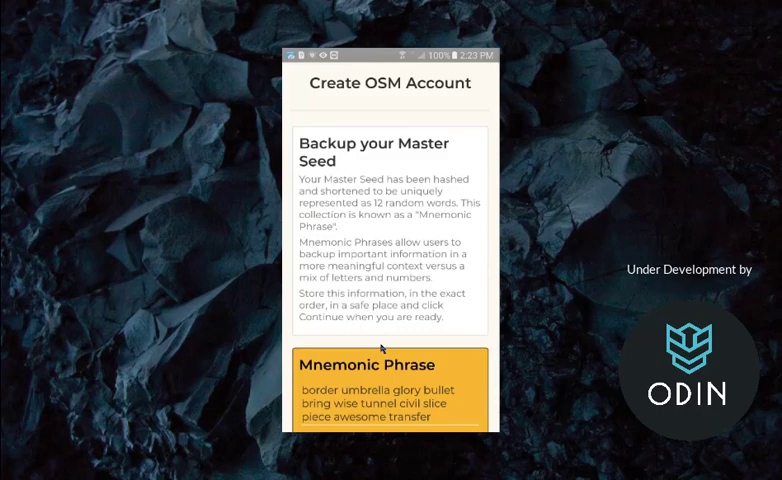
{"action": "mouse_move", "coordinate": [398, 282]}
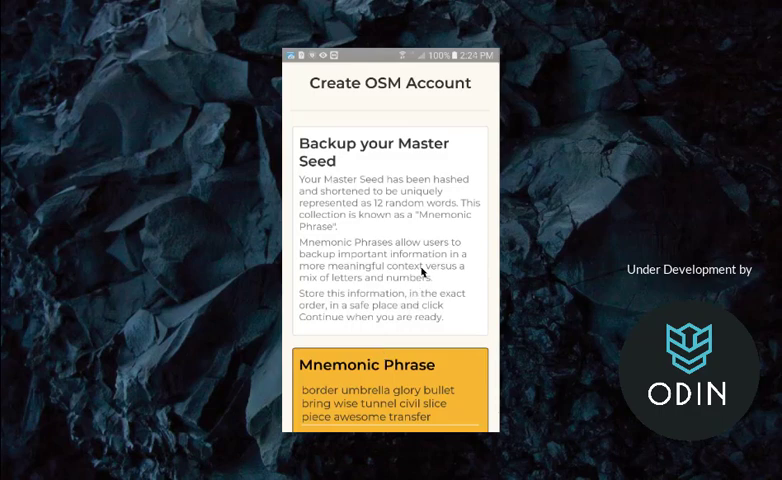
Copy the twelve-word mnemonic phrase to the clipboard and continue to verification.
{"action": "scroll", "scroll_direction": "down", "scroll_amount": 3}
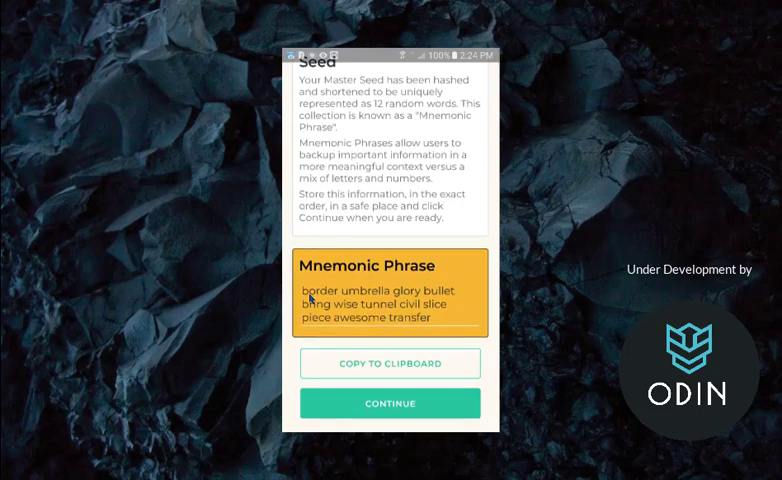
{"action": "left_click", "coordinate": [390, 364]}
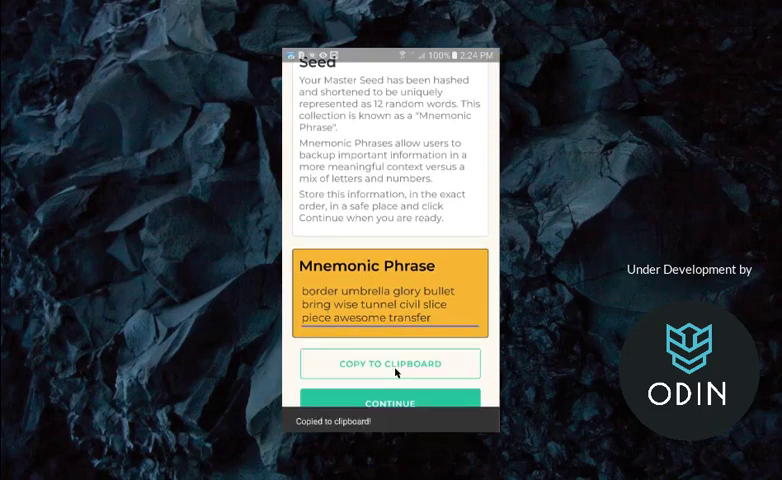
{"action": "left_click", "coordinate": [388, 364]}
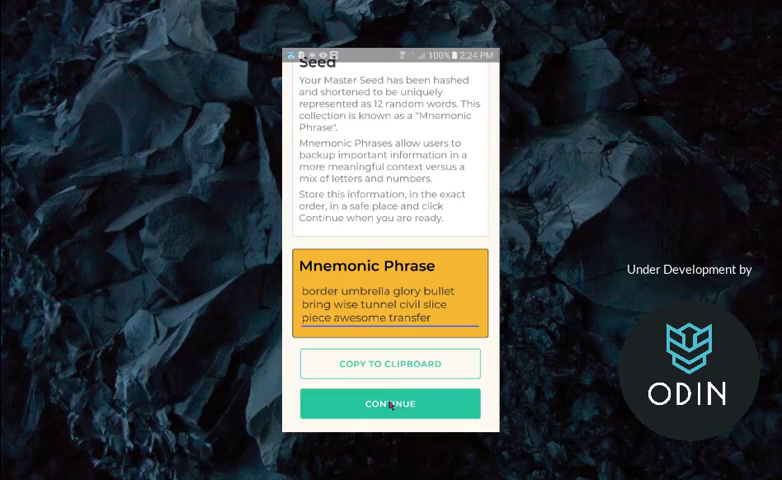
{"action": "left_click", "coordinate": [388, 404]}
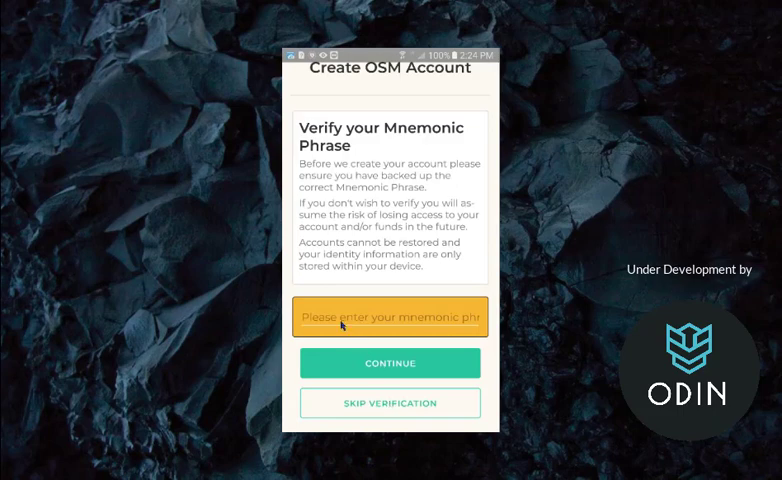
{"action": "left_click", "coordinate": [390, 318]}
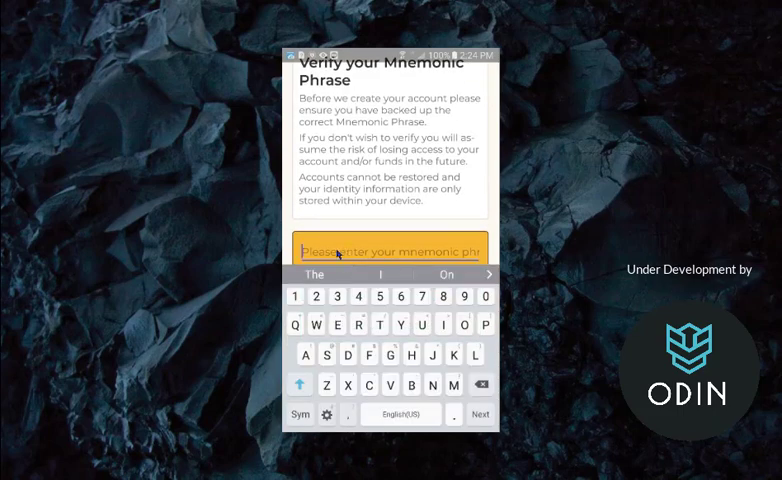
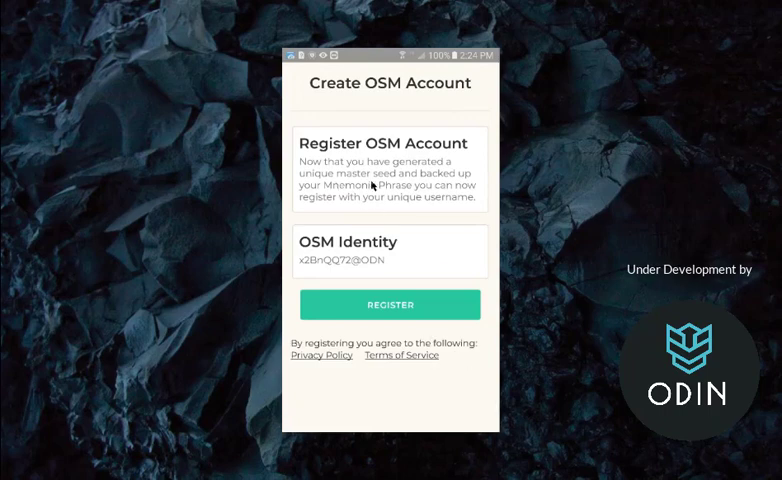
{"action": "mouse_move", "coordinate": [408, 212]}
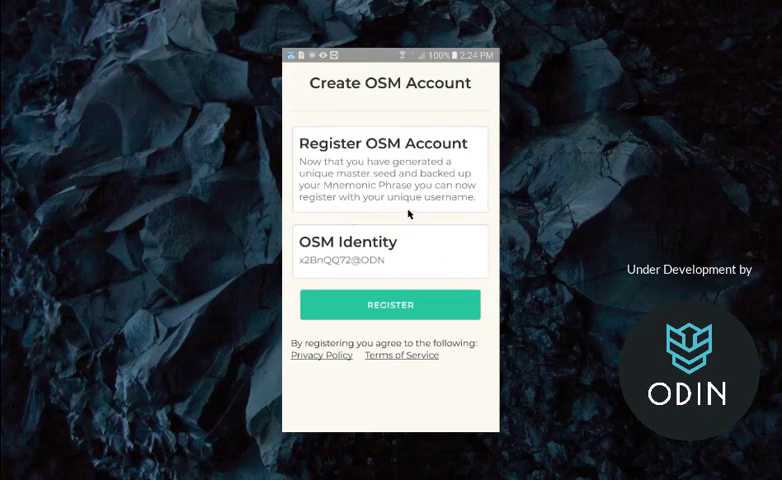
{"action": "mouse_move", "coordinate": [380, 308]}
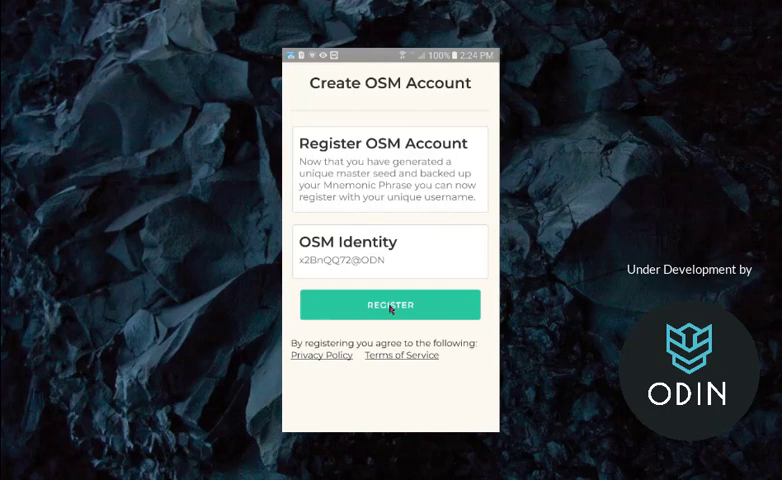
Register the new OSM identity and go to the empty Messages list.
{"action": "left_click", "coordinate": [390, 304]}
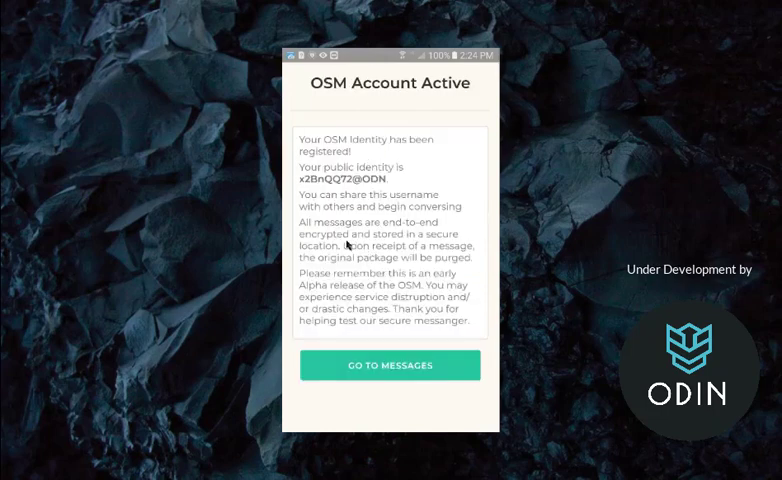
{"action": "mouse_move", "coordinate": [336, 228]}
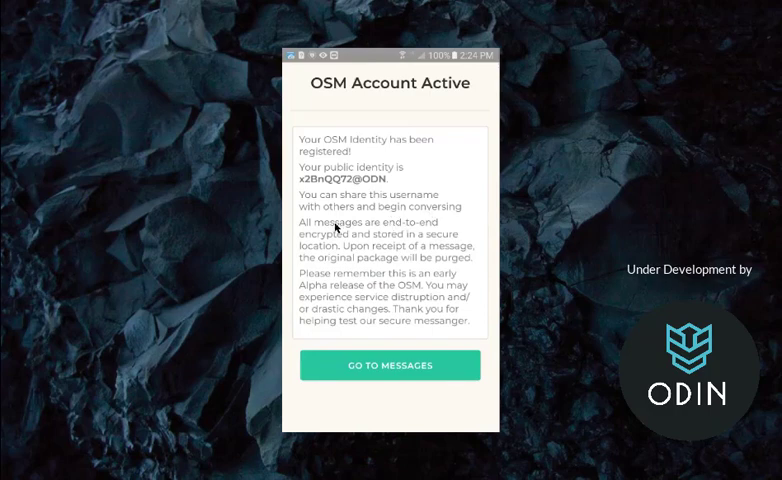
{"action": "mouse_move", "coordinate": [338, 292]}
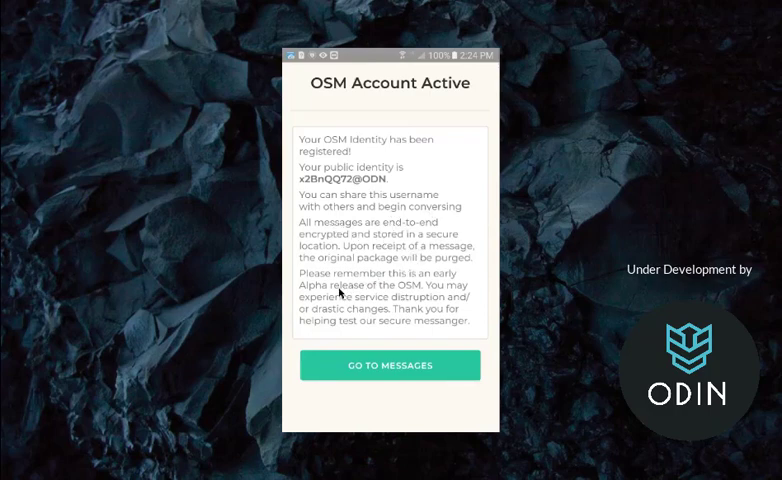
{"action": "mouse_move", "coordinate": [378, 372]}
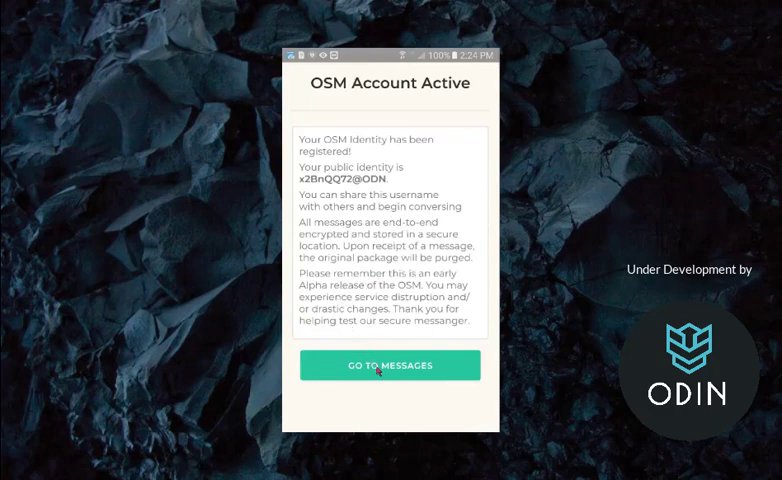
{"action": "left_click", "coordinate": [390, 364]}
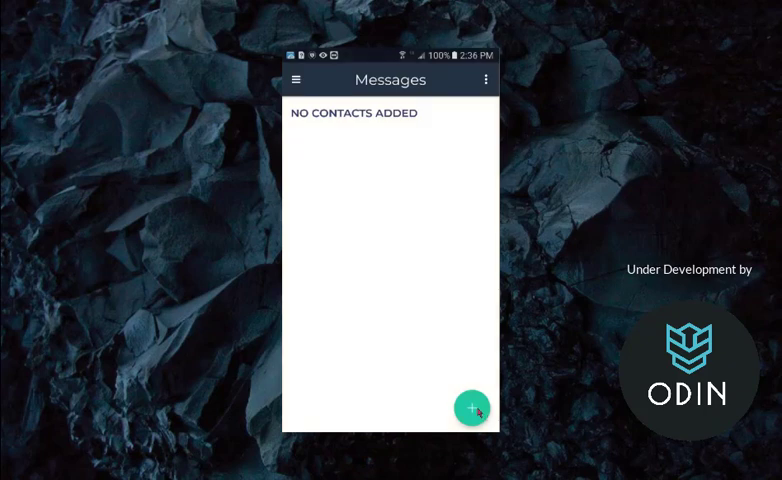
{"action": "left_click", "coordinate": [472, 408]}
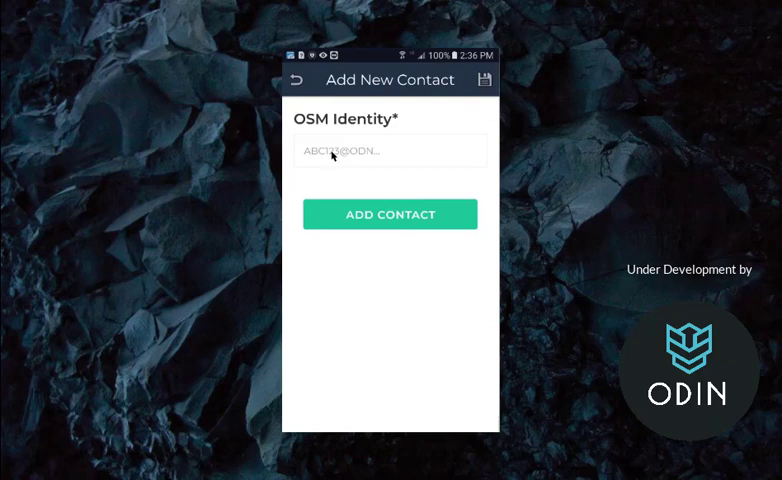
{"action": "left_click", "coordinate": [390, 150]}
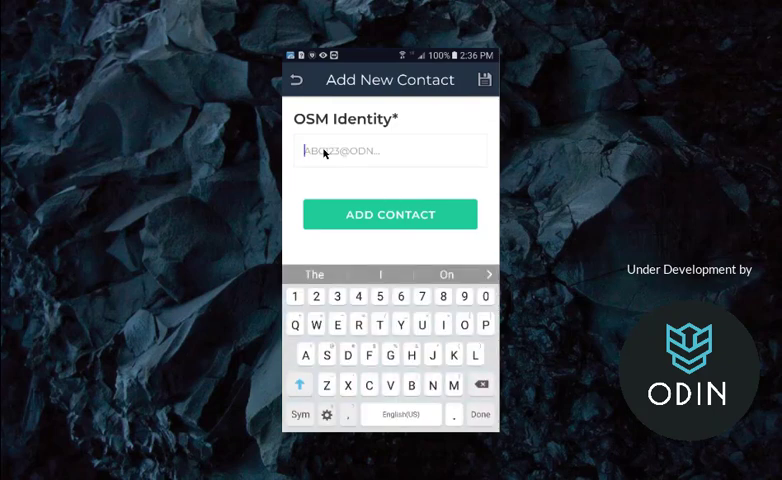
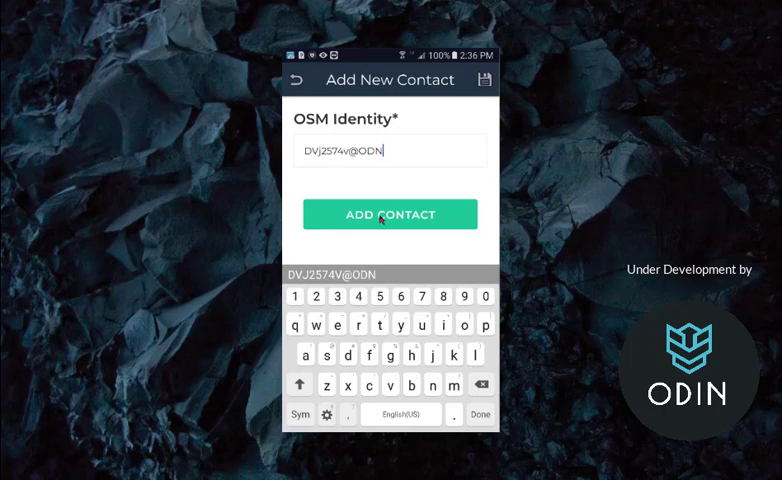
{"action": "left_click", "coordinate": [390, 214]}
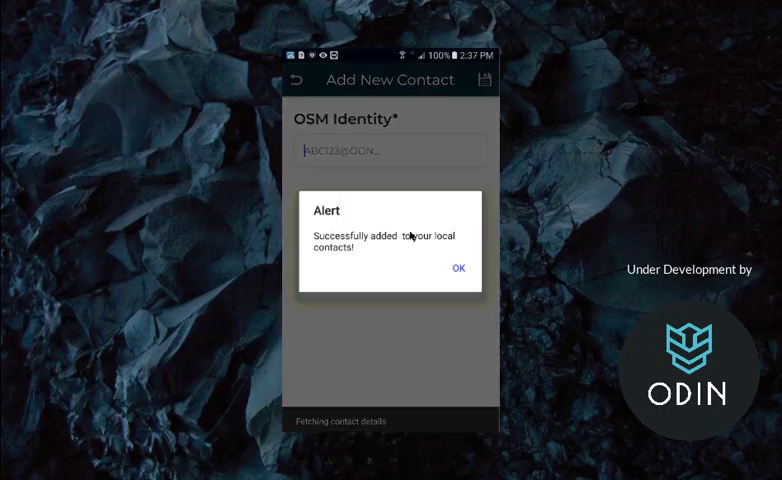
{"action": "left_click", "coordinate": [458, 268]}
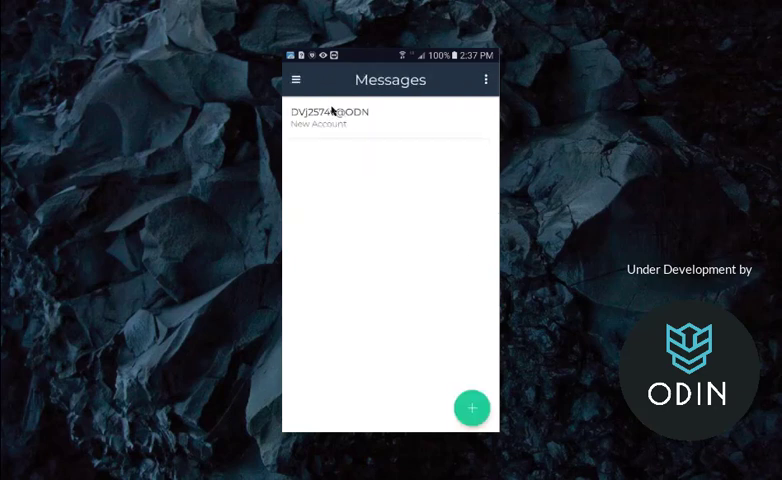
{"action": "left_click", "coordinate": [330, 112]}
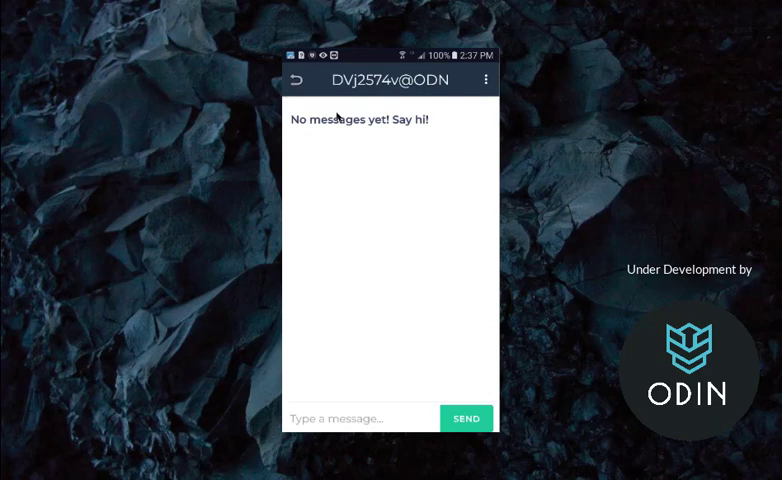
{"action": "left_click", "coordinate": [360, 418]}
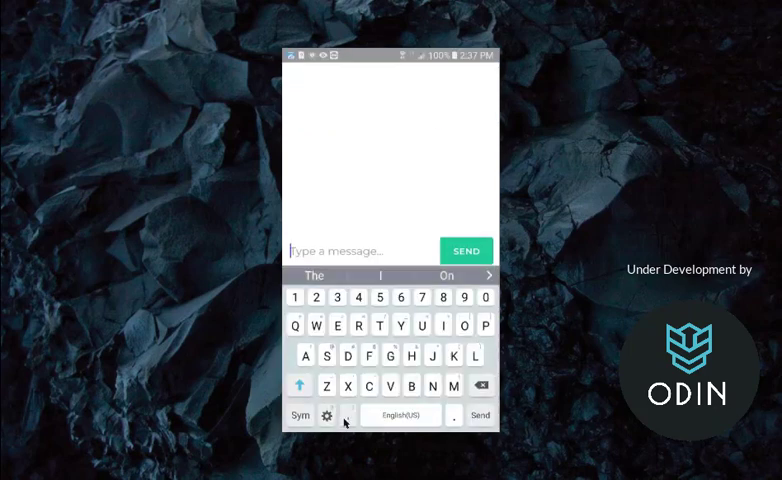
{"action": "type", "text": "Hi"}
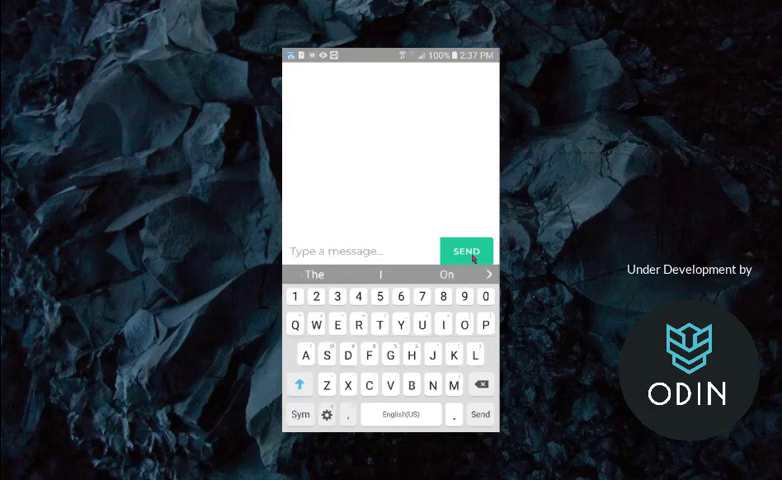
{"action": "left_click", "coordinate": [466, 250]}
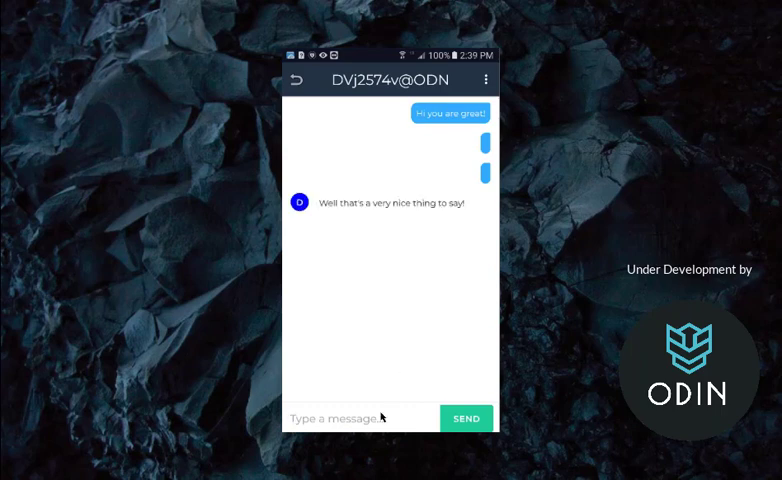
Reply 'well it was good of you to invi...' thanking them for the invite.
{"action": "left_click", "coordinate": [350, 416]}
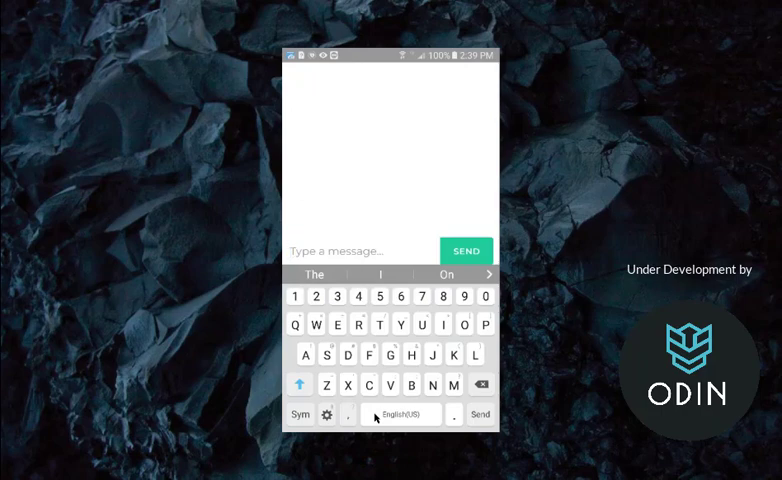
{"action": "type", "text": "well it w"}
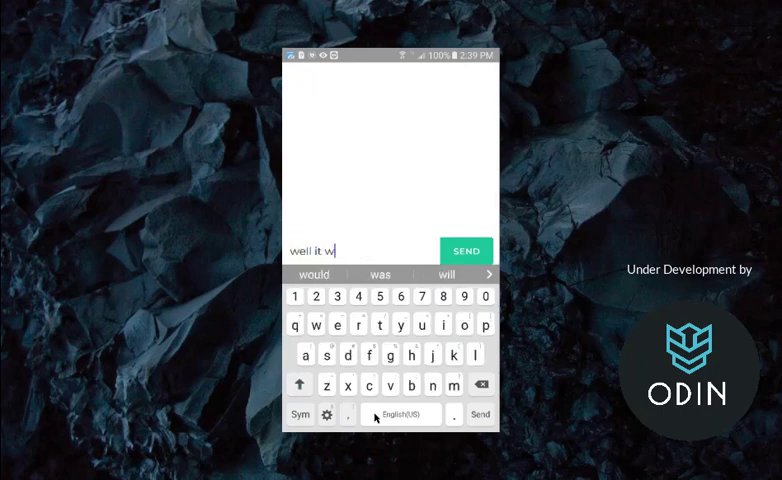
{"action": "type", "text": "as good of you"}
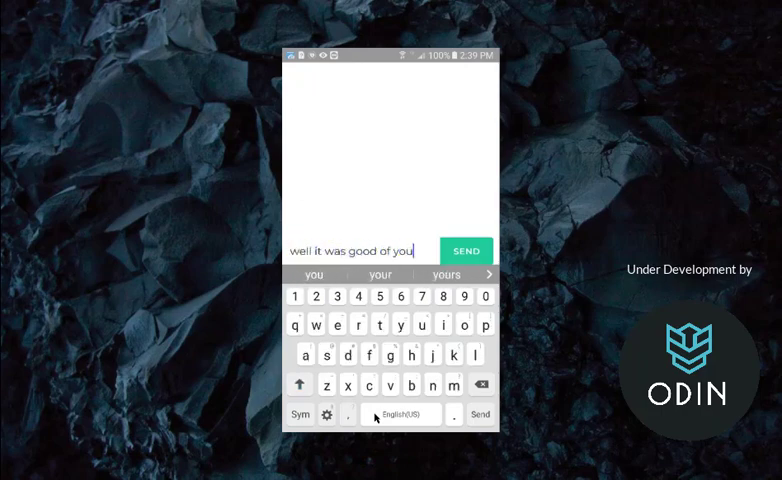
{"action": "type", "text": "to invi"}
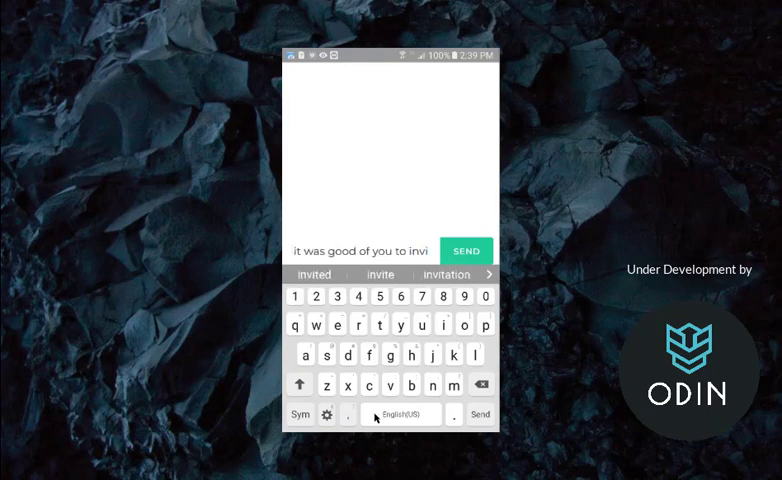
{"action": "left_click", "coordinate": [468, 248]}
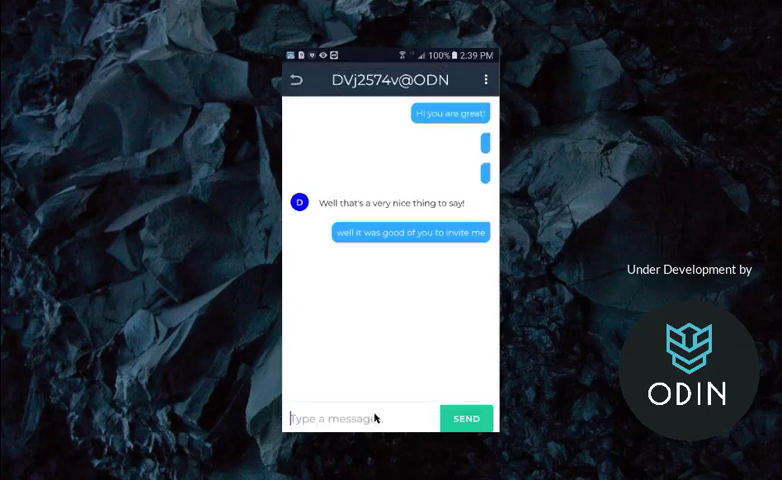